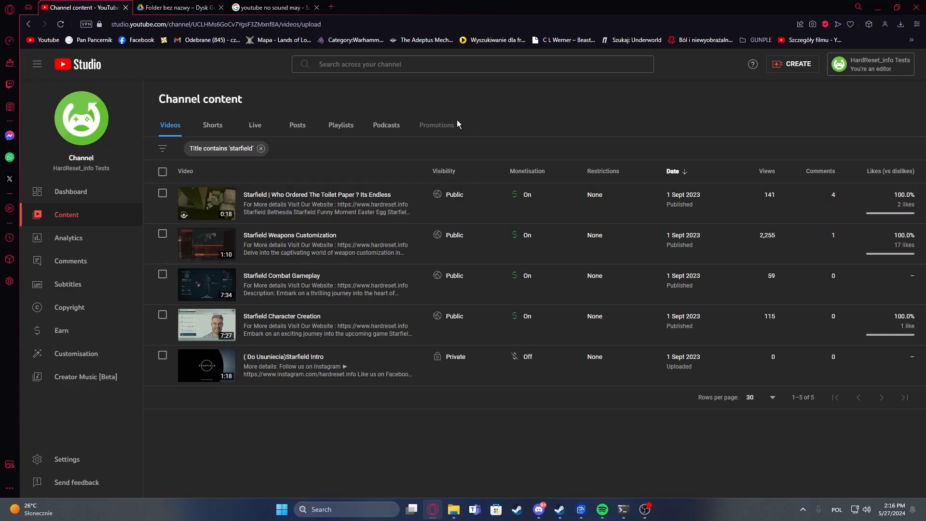
{"action": "mouse_move", "coordinate": [436, 124]}
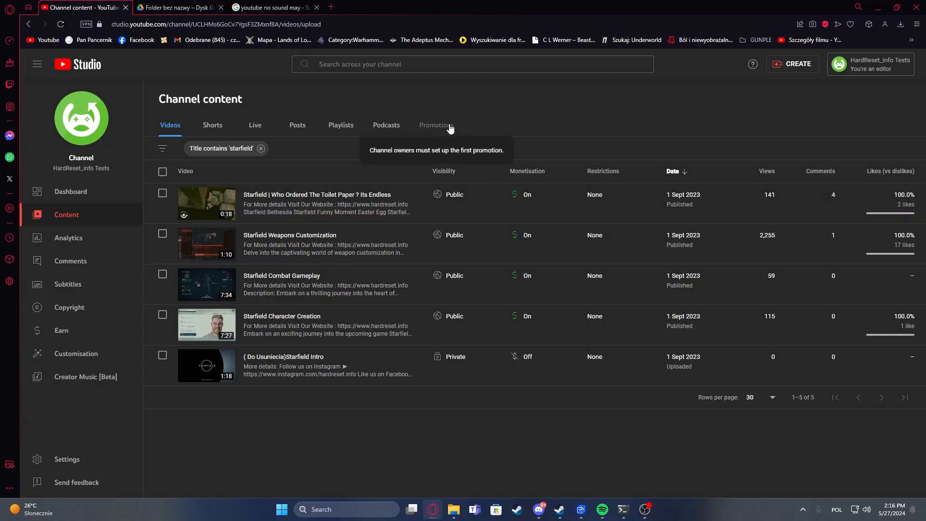
{"action": "mouse_move", "coordinate": [350, 399]}
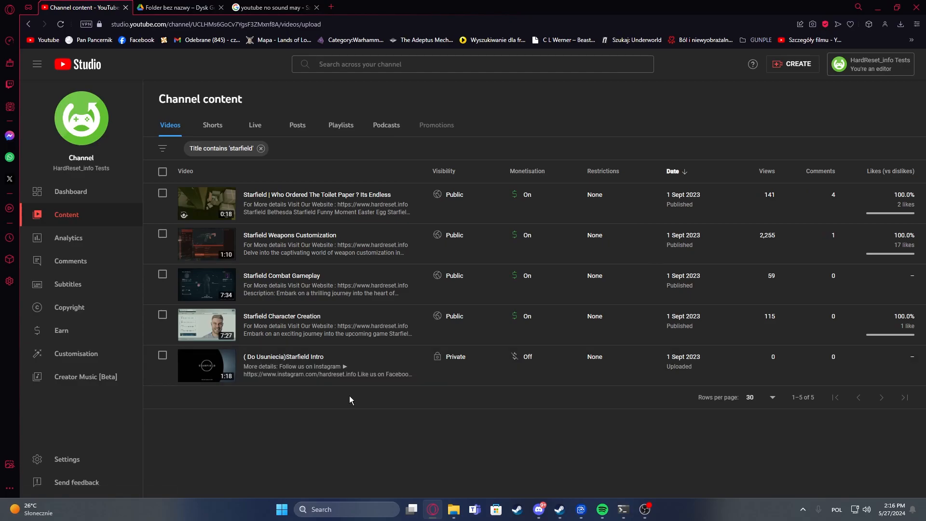
{"action": "mouse_move", "coordinate": [206, 205]}
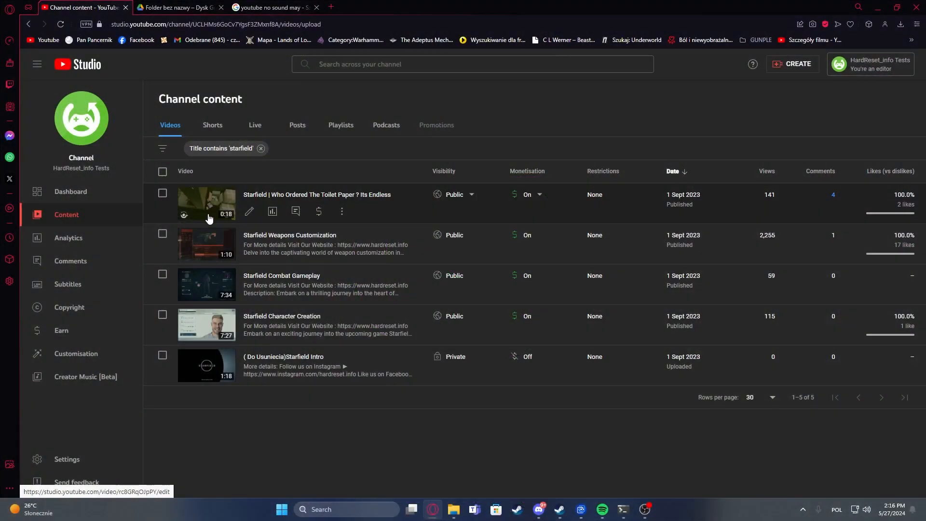
{"action": "mouse_move", "coordinate": [156, 236]}
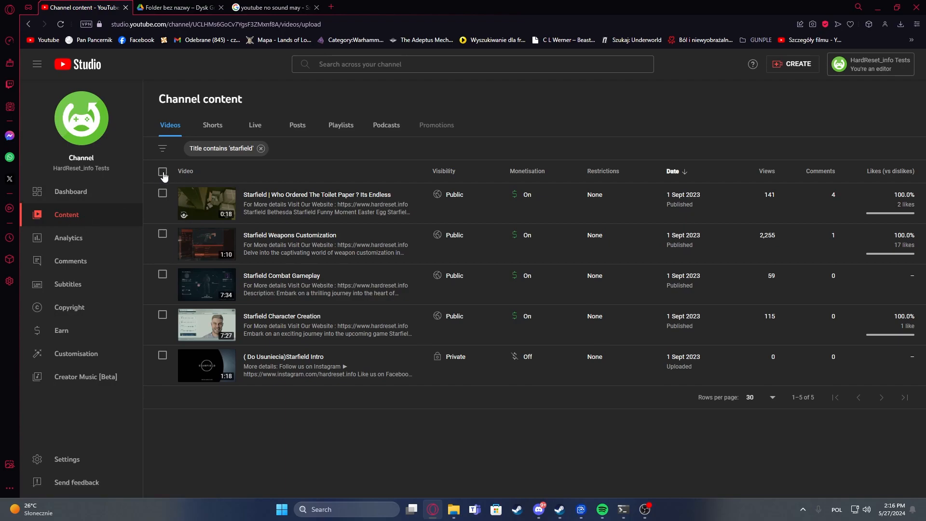
- Select all five filtered Starfield videos and reveal the bulk-editable fields
{"action": "left_click", "coordinate": [163, 171]}
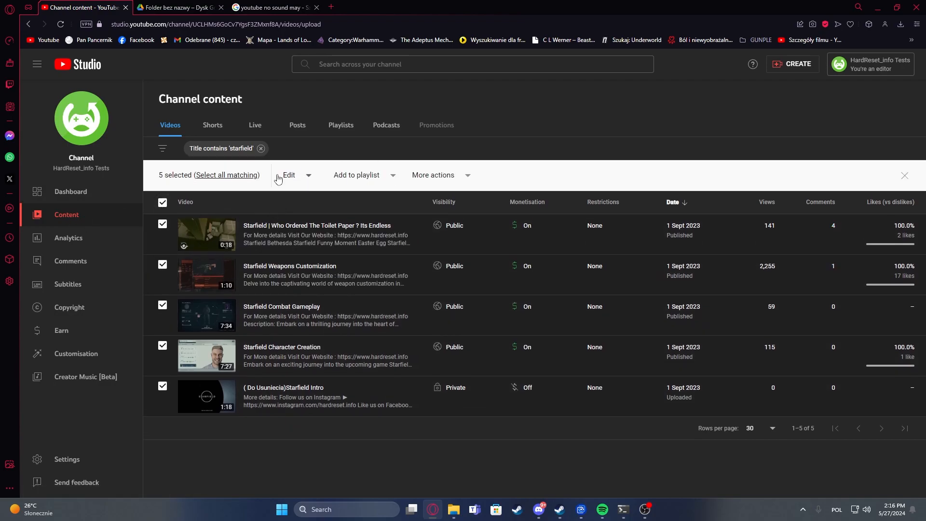
{"action": "left_click", "coordinate": [288, 174]}
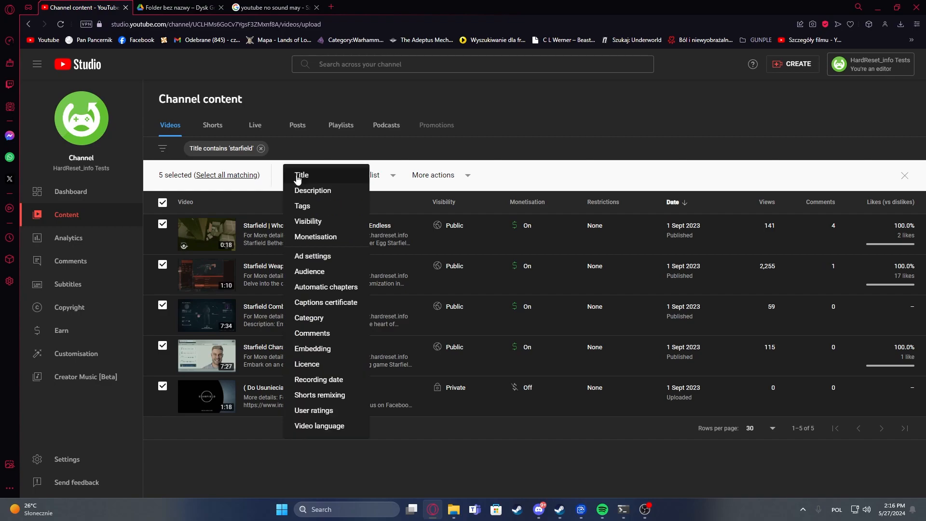
- Choose Description as the bulk edit field and reveal its edit-type choices
{"action": "left_click", "coordinate": [301, 174]}
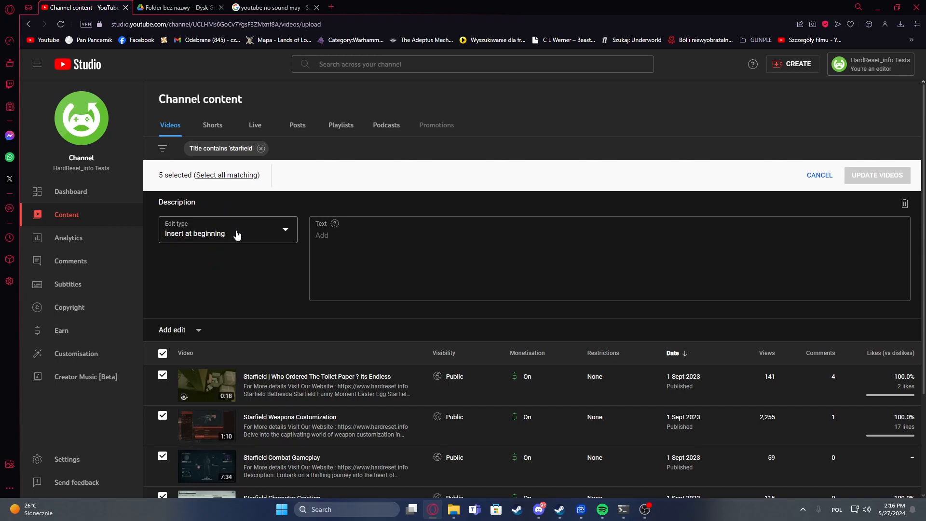
{"action": "left_click", "coordinate": [227, 230]}
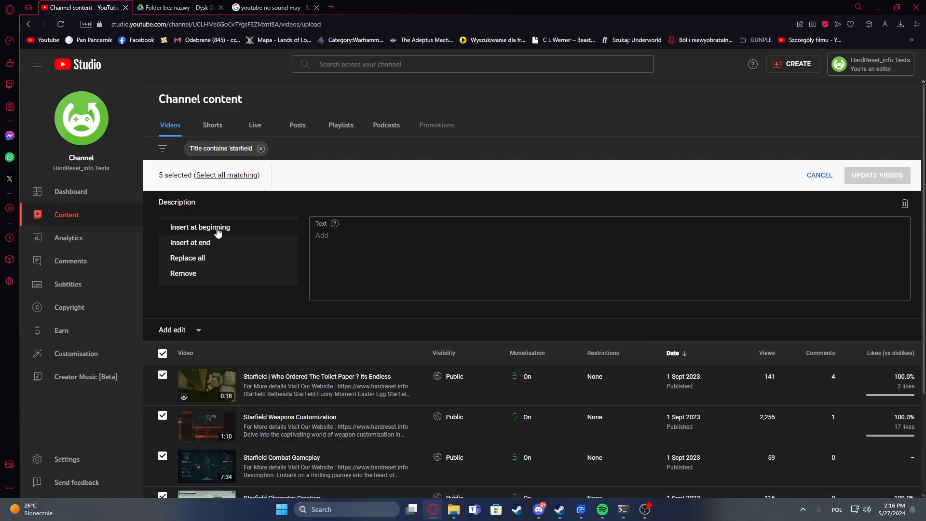
{"action": "mouse_move", "coordinate": [195, 266]}
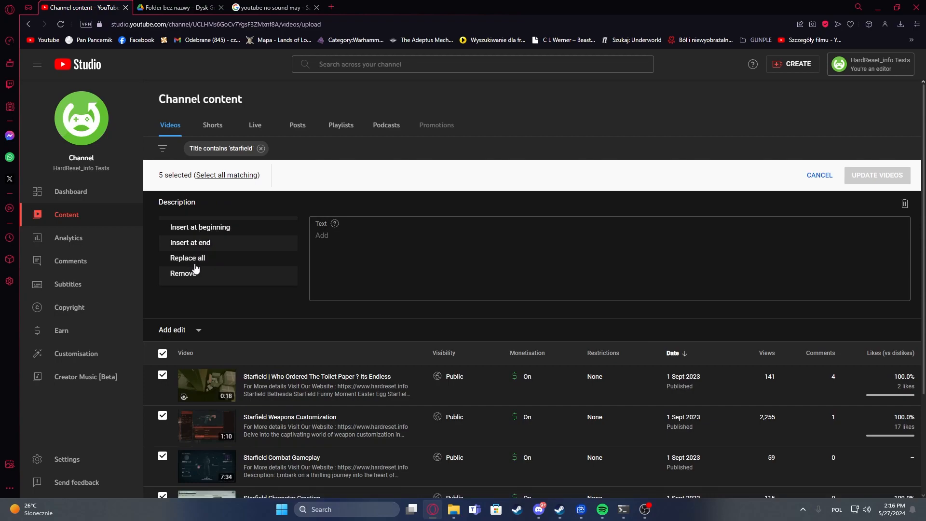
{"action": "mouse_move", "coordinate": [231, 273]}
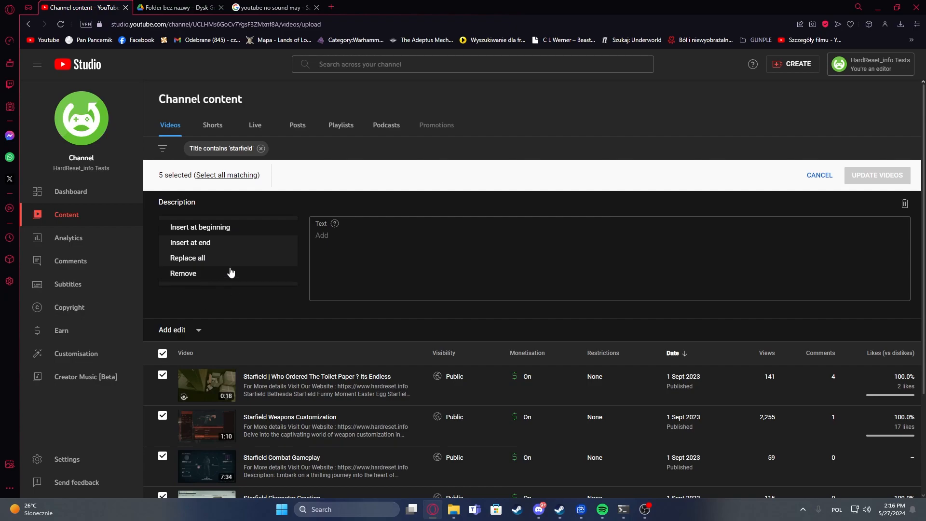
{"action": "mouse_move", "coordinate": [199, 259]}
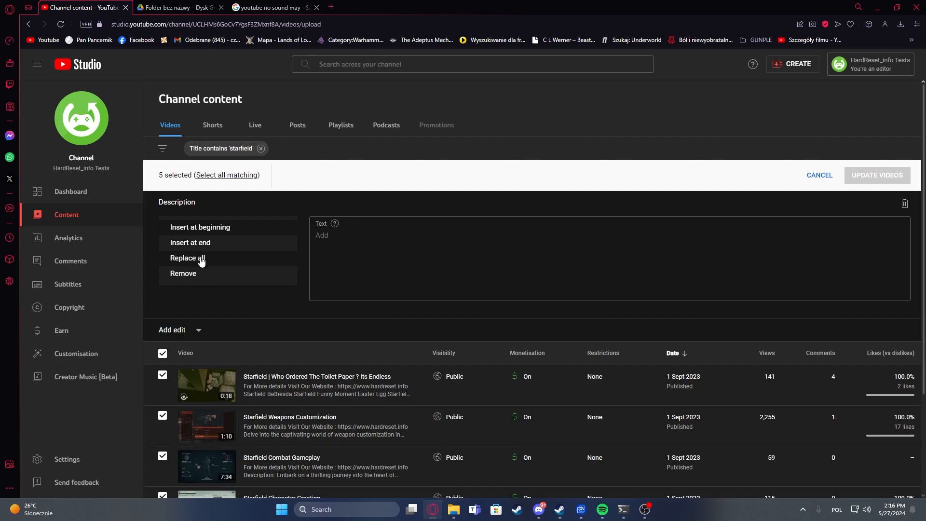
- Set the edit type to Replace all, then close the bulk editor unsaved
{"action": "left_click", "coordinate": [188, 257]}
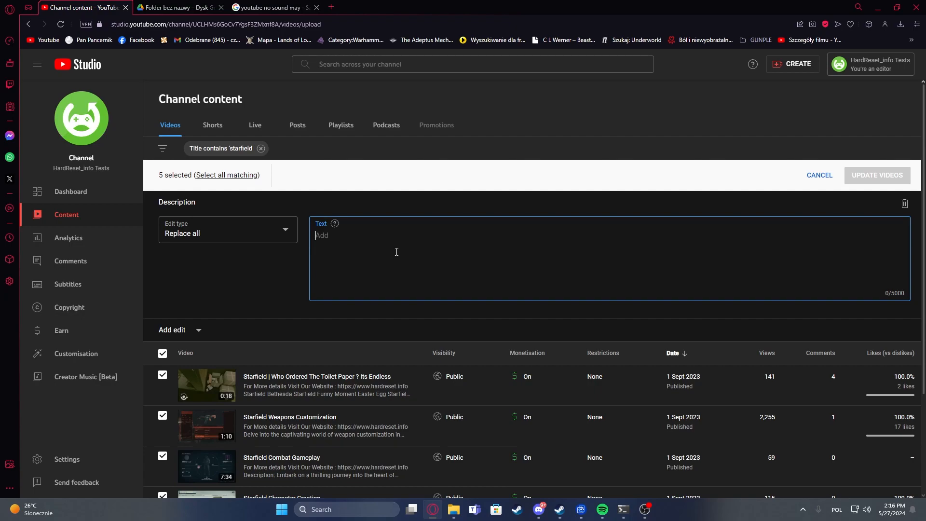
{"action": "mouse_move", "coordinate": [380, 203]}
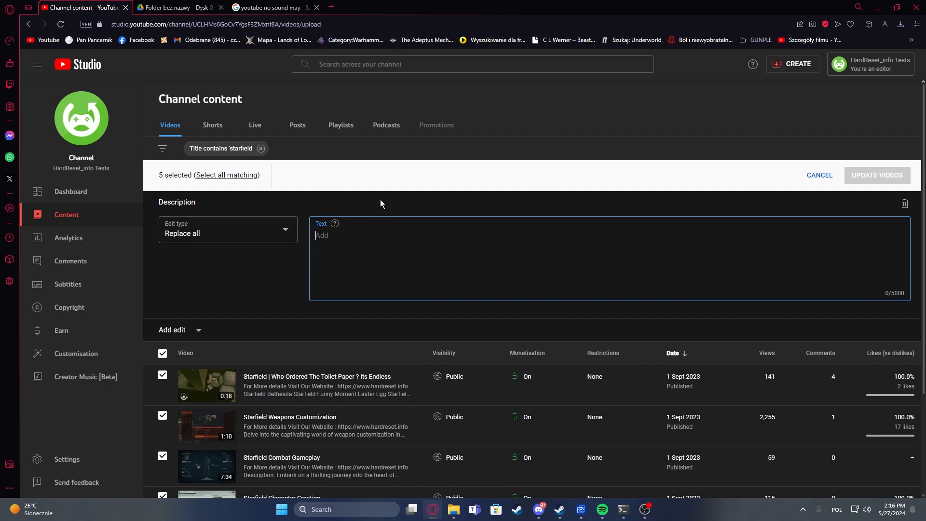
{"action": "mouse_move", "coordinate": [888, 176]}
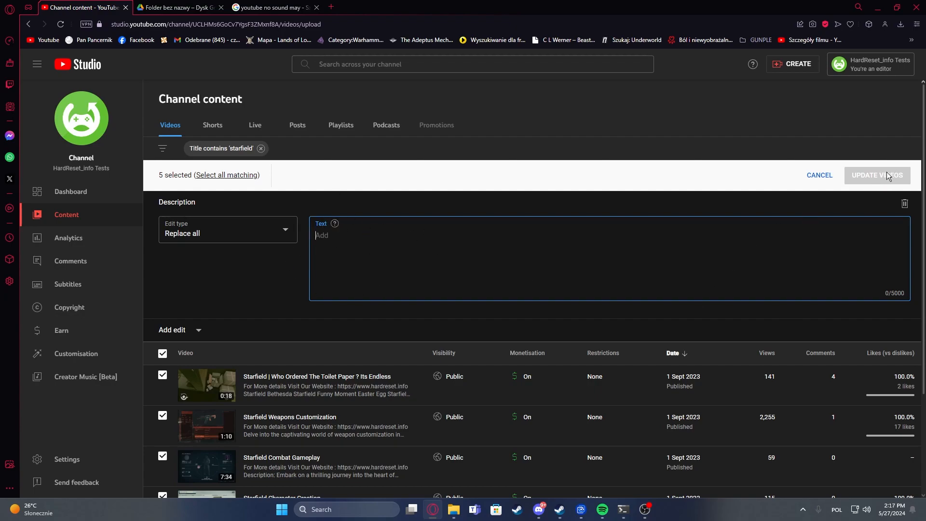
{"action": "mouse_move", "coordinate": [312, 344]}
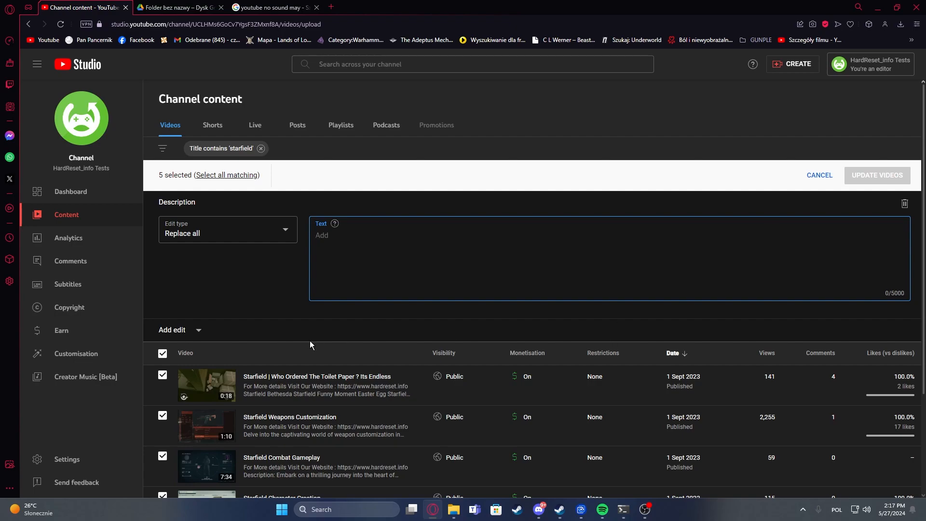
{"action": "mouse_move", "coordinate": [275, 325]}
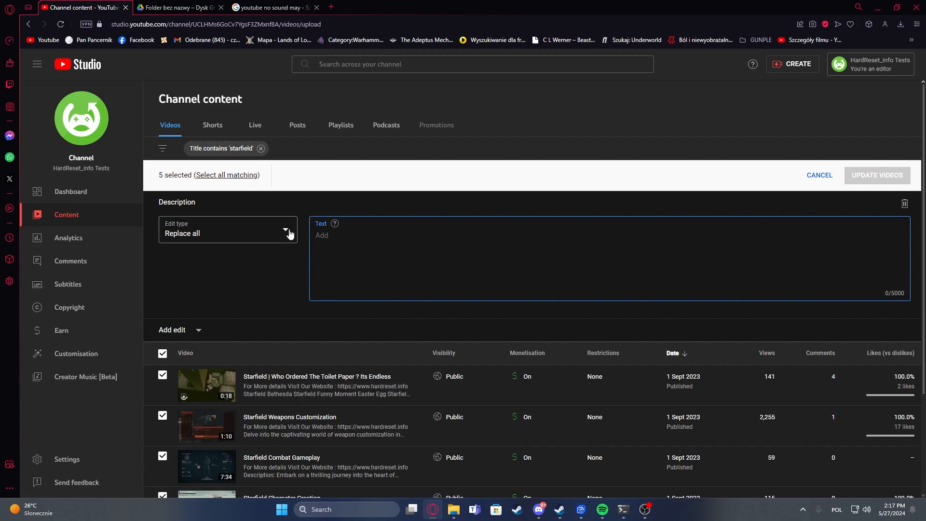
{"action": "left_click", "coordinate": [819, 174]}
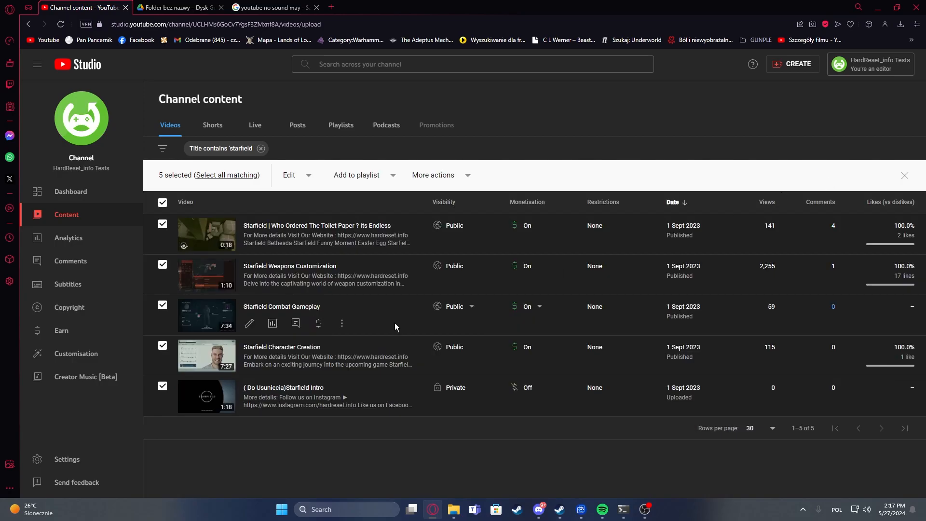